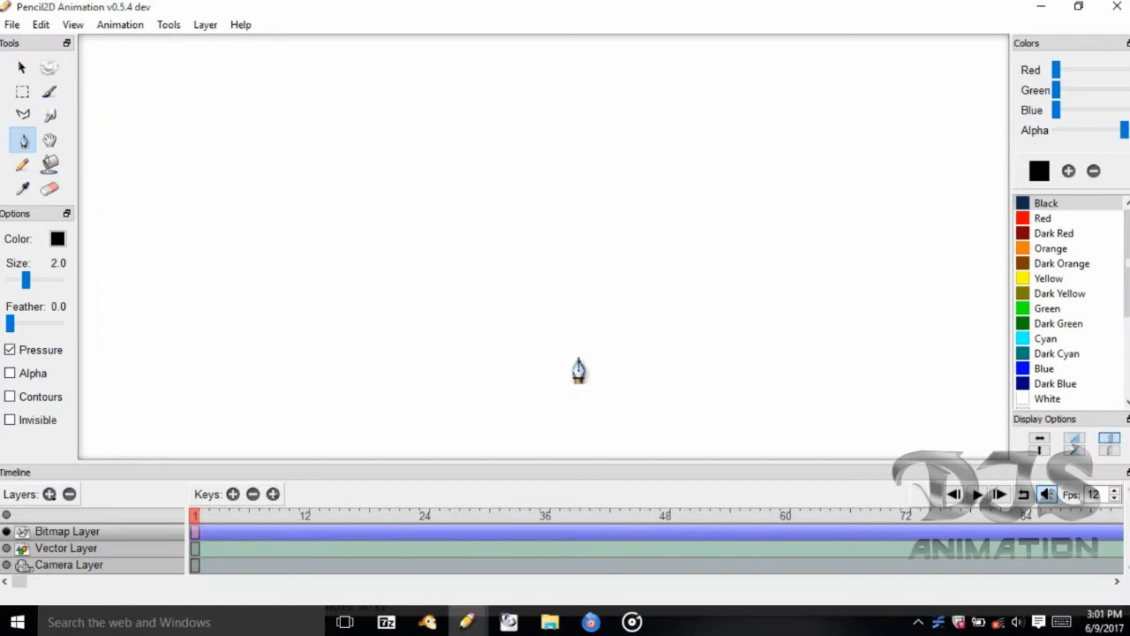
mouse_move(671, 307)
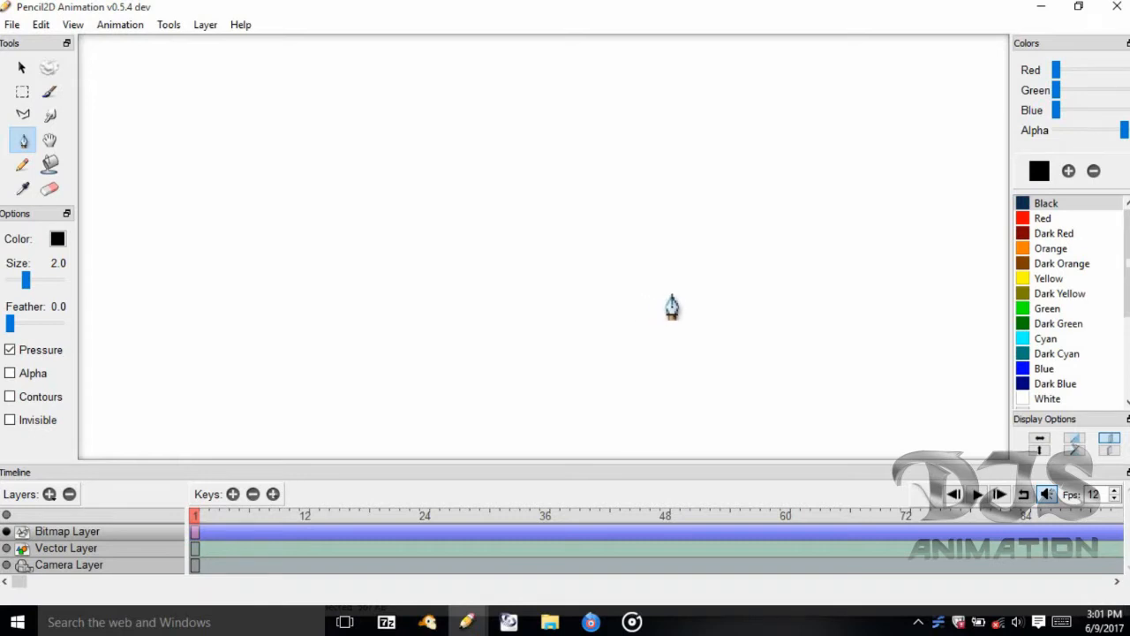
mouse_move(642, 270)
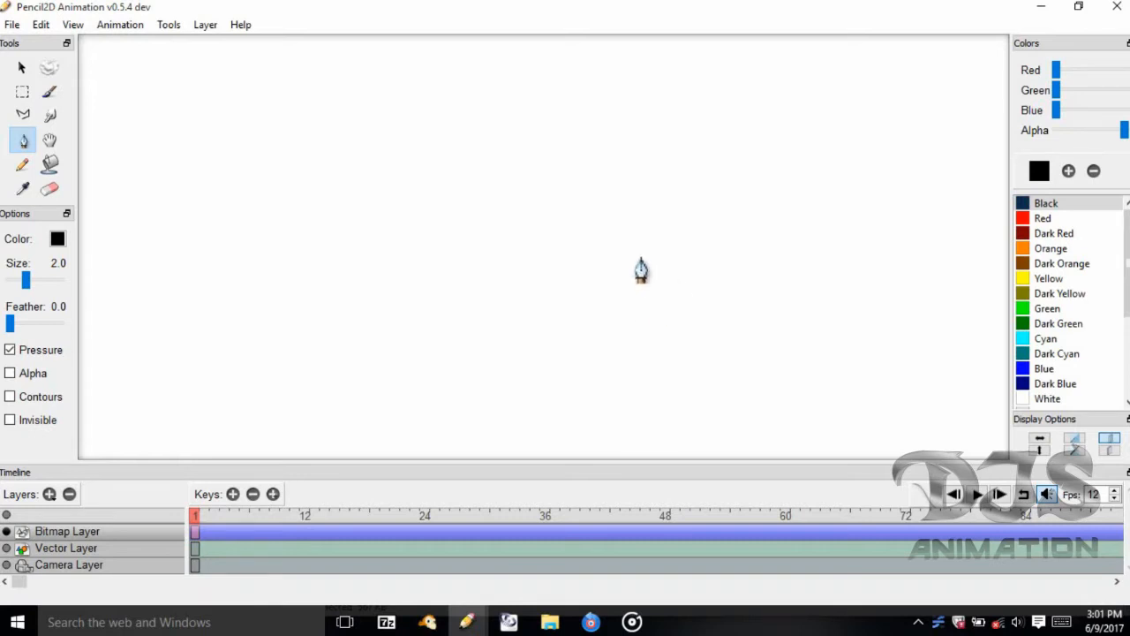
mouse_move(590, 244)
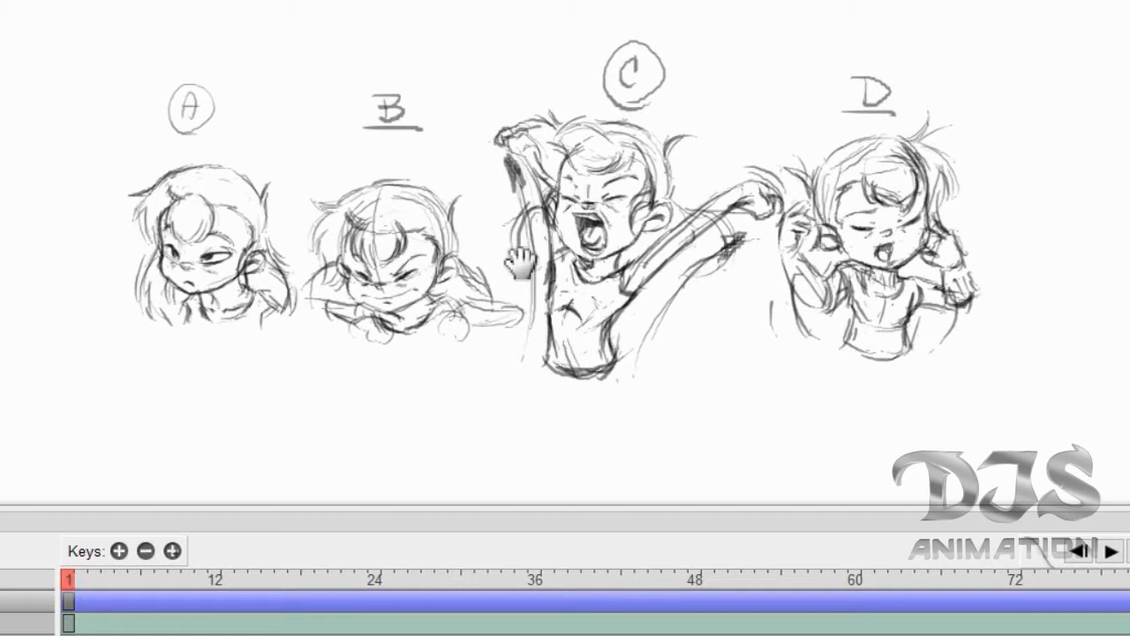
On frame 2, rough in the right arm's outer edge and the upper edge of the right hand.
click(1093, 551)
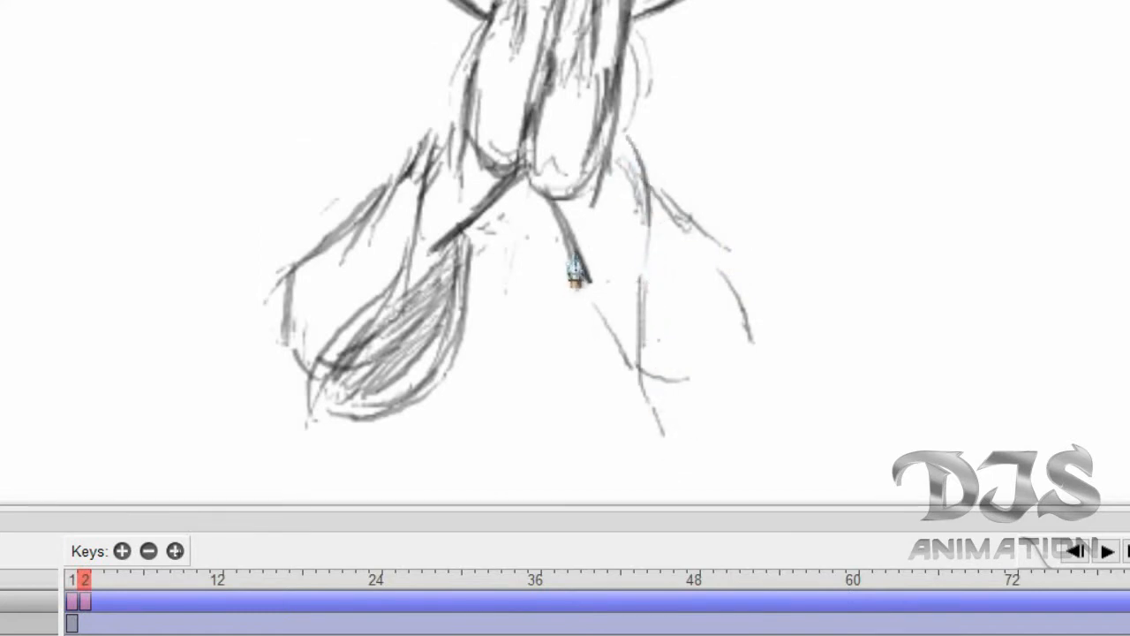
drag(574, 274, 671, 459)
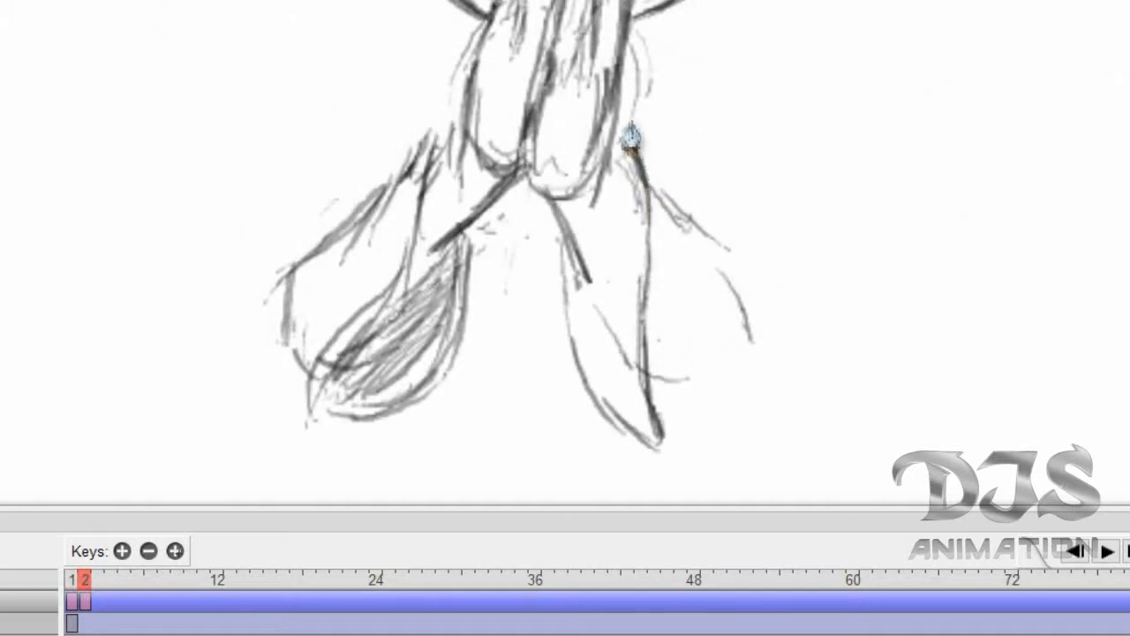
drag(632, 132, 706, 238)
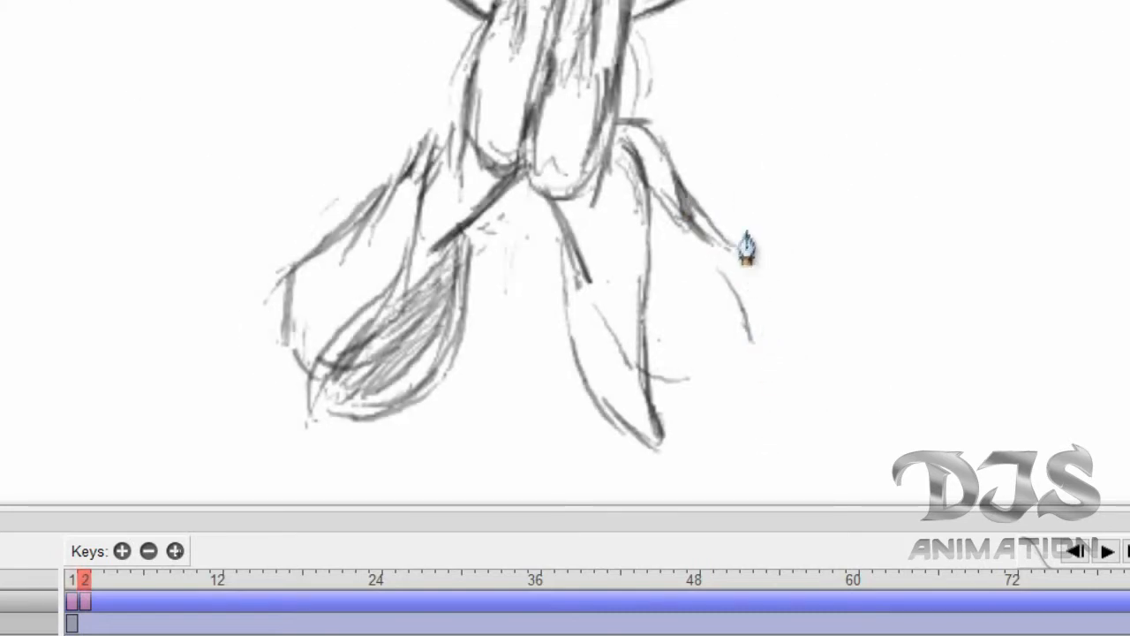
drag(746, 252, 773, 389)
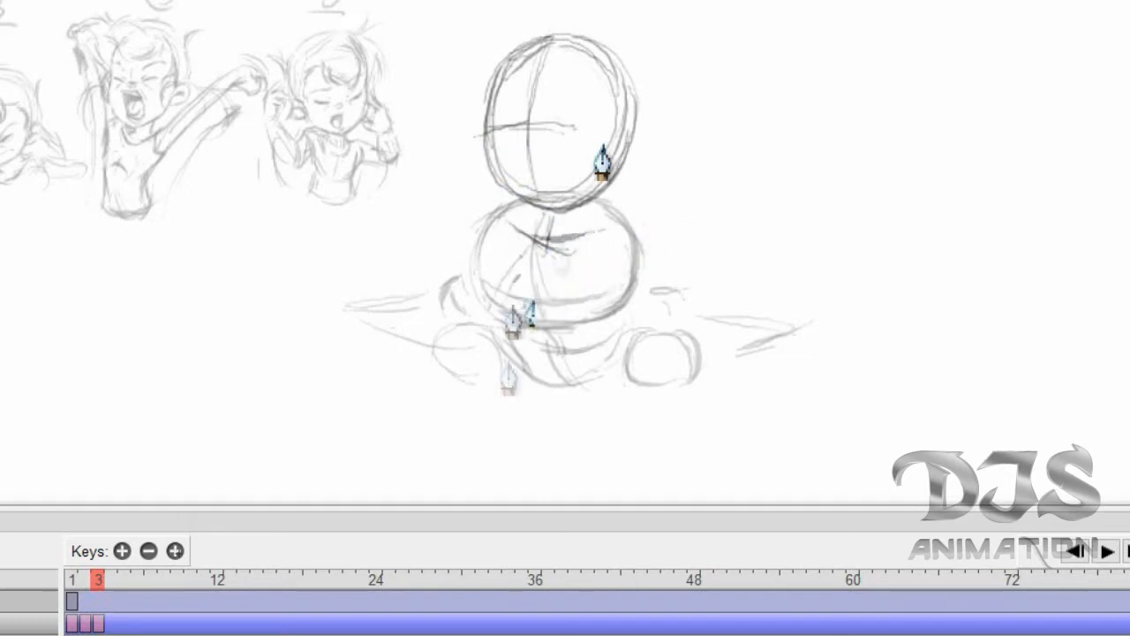
On frame 3, sketch the arm raised above the head and the lower body under the torso.
drag(548, 327, 543, 393)
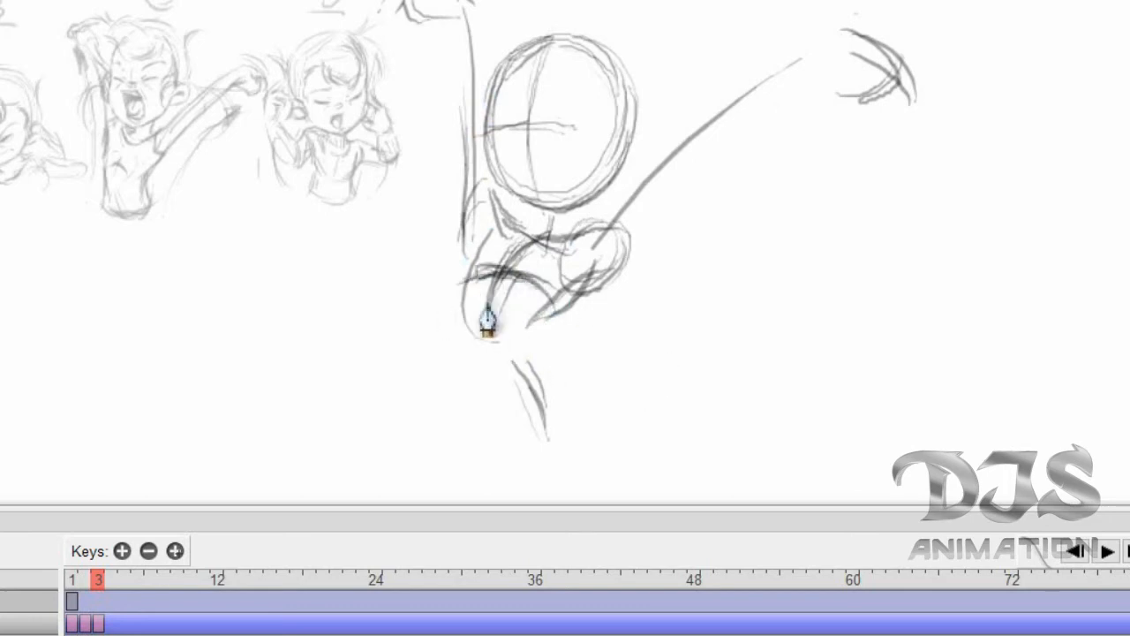
drag(487, 322, 536, 375)
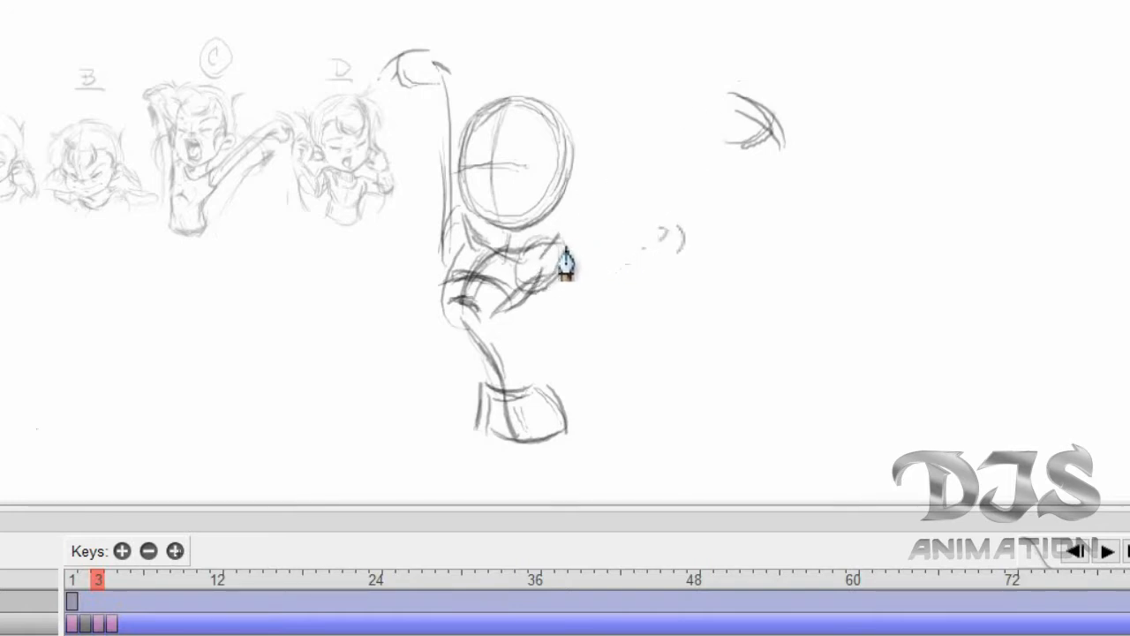
drag(563, 265, 731, 79)
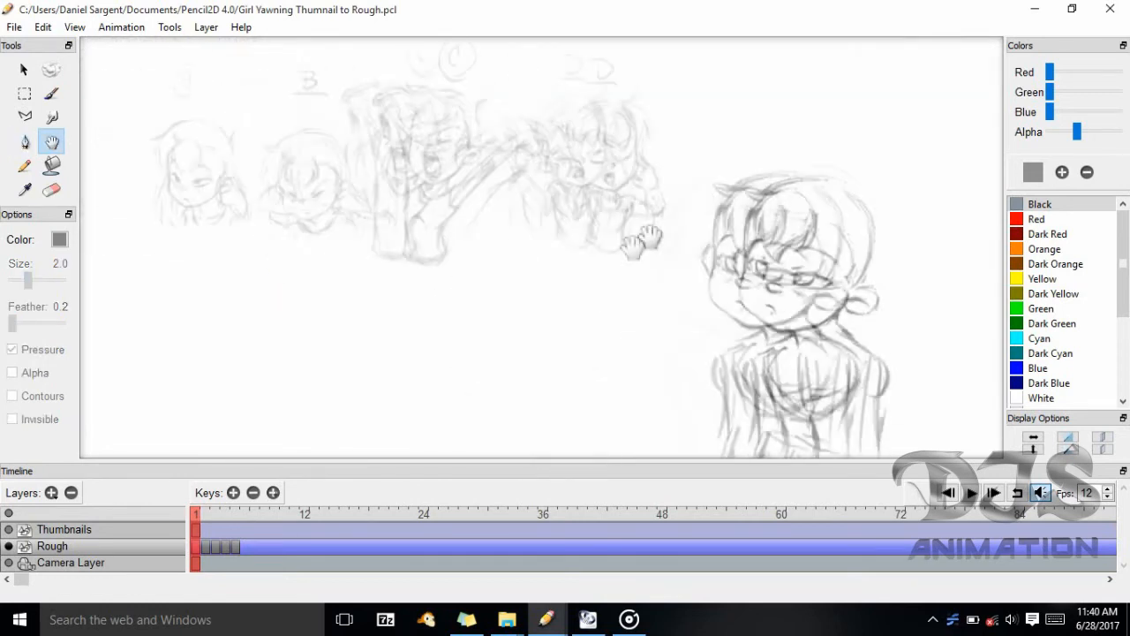
With the Pencil tool, trace bolder lines over the first pose's face, collar and torso.
click(25, 142)
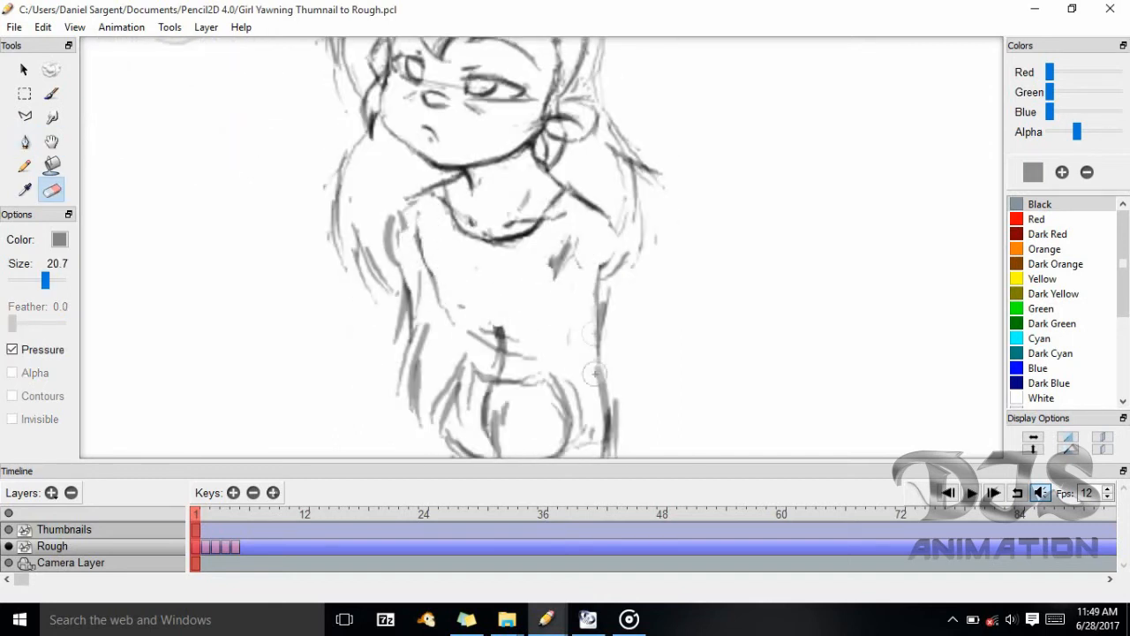
Erase stray strokes and redraw cleaner arm and waist contours on the first pose.
click(25, 142)
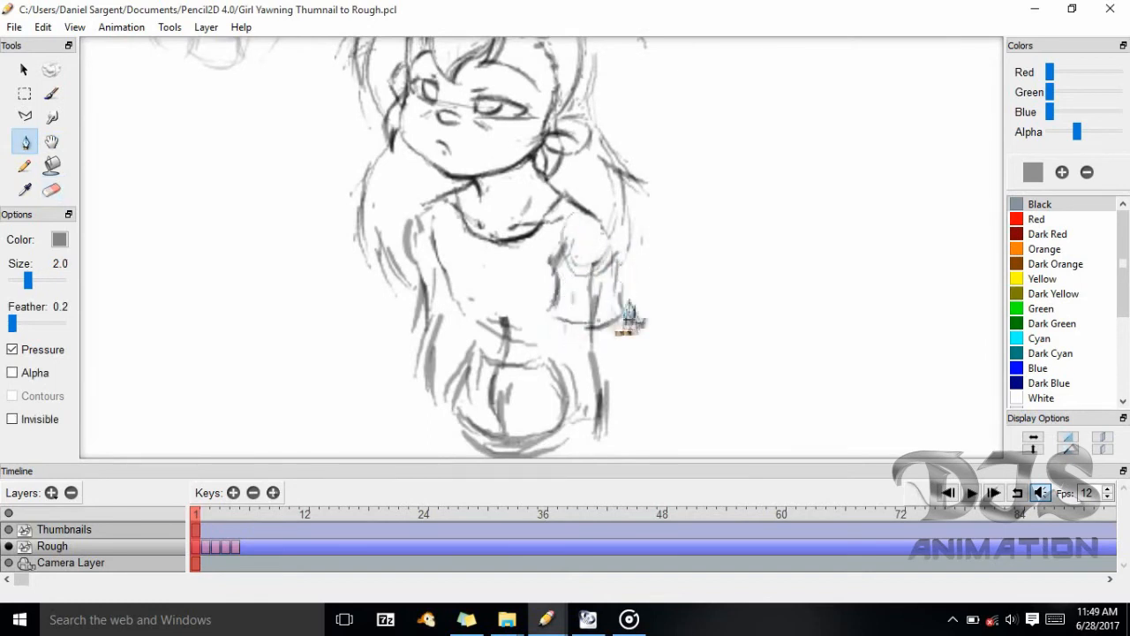
click(51, 189)
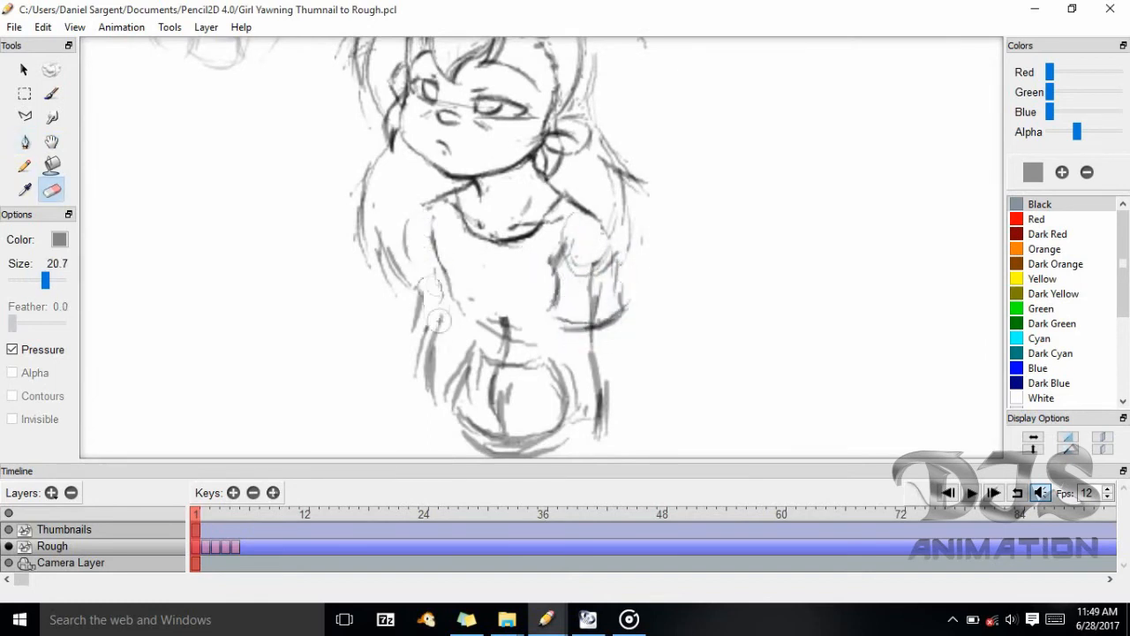
click(24, 141)
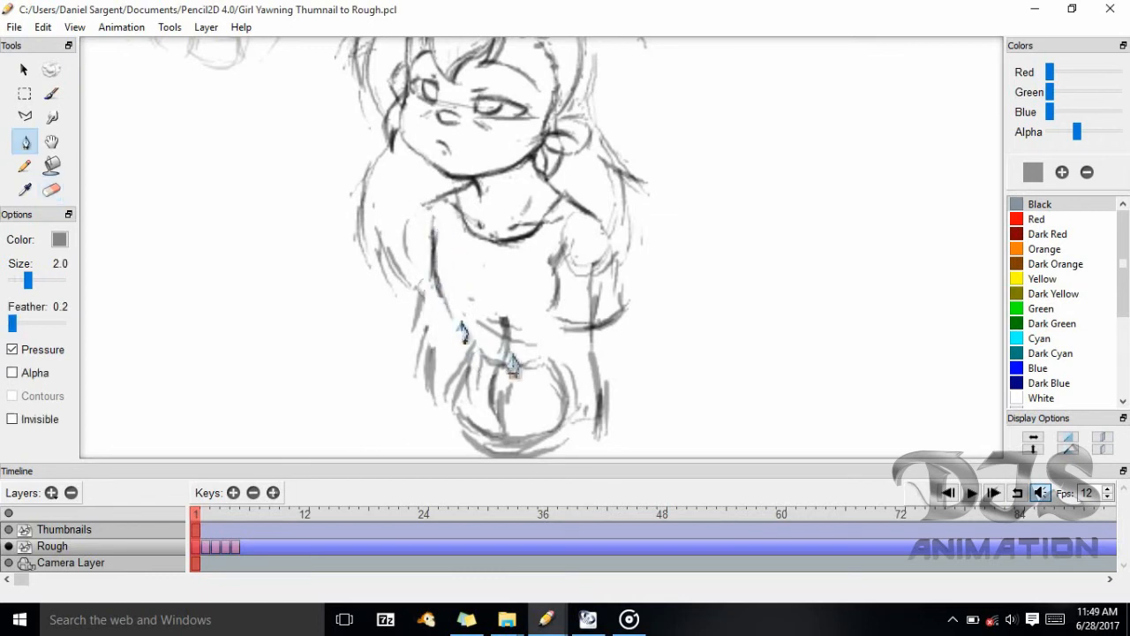
click(52, 189)
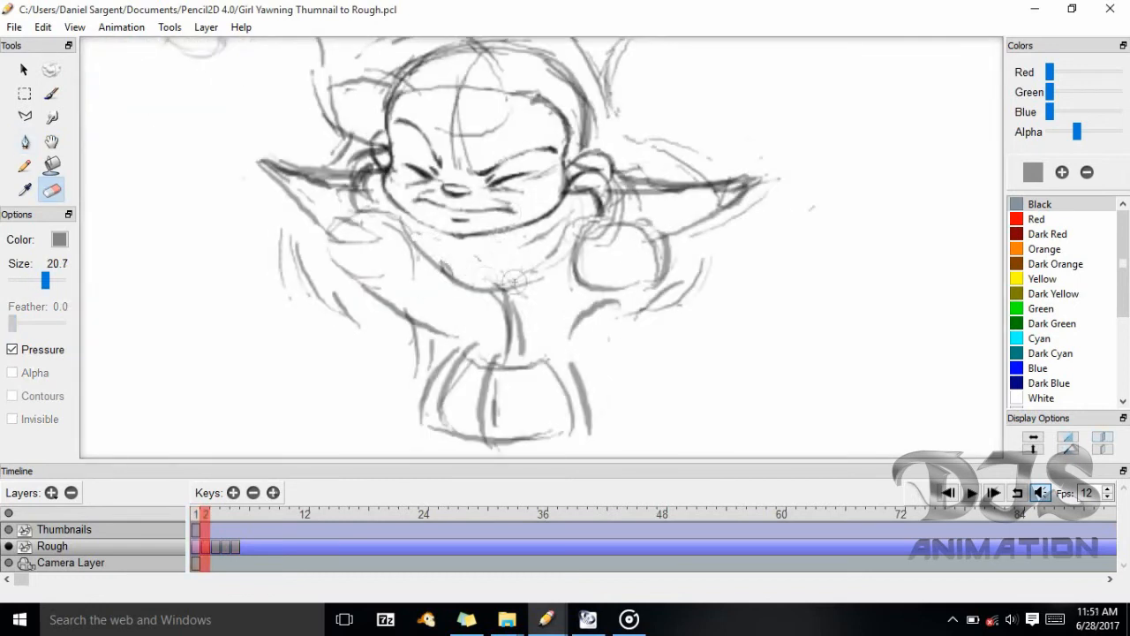
Erase rough strokes below frame 2's chin and redraw a clean mouth, neck and shoulder line.
click(25, 141)
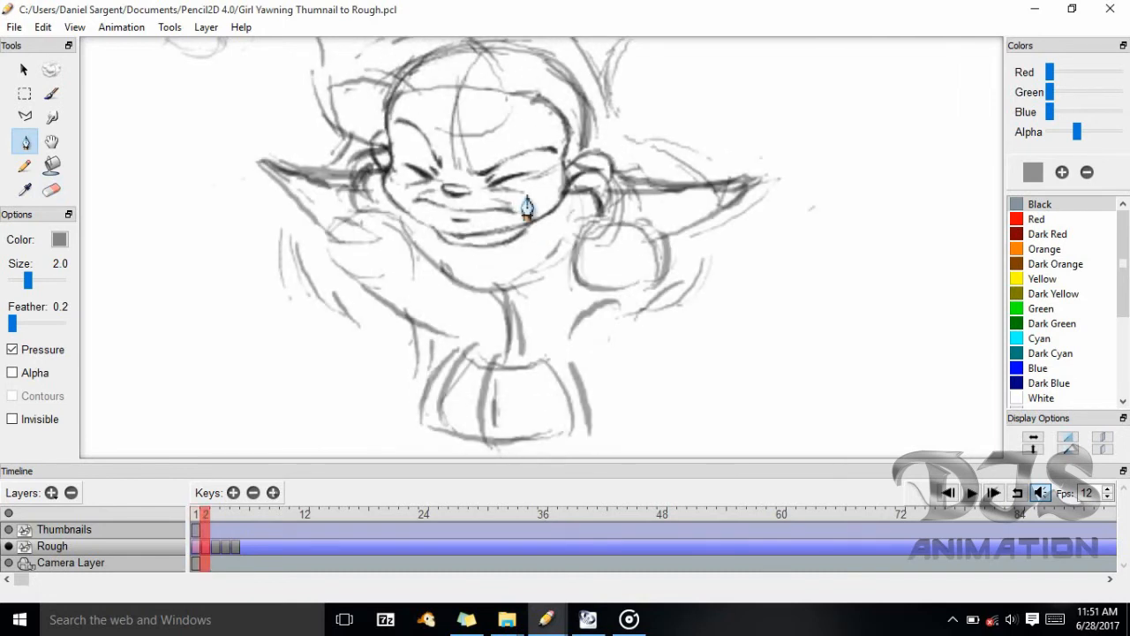
click(51, 189)
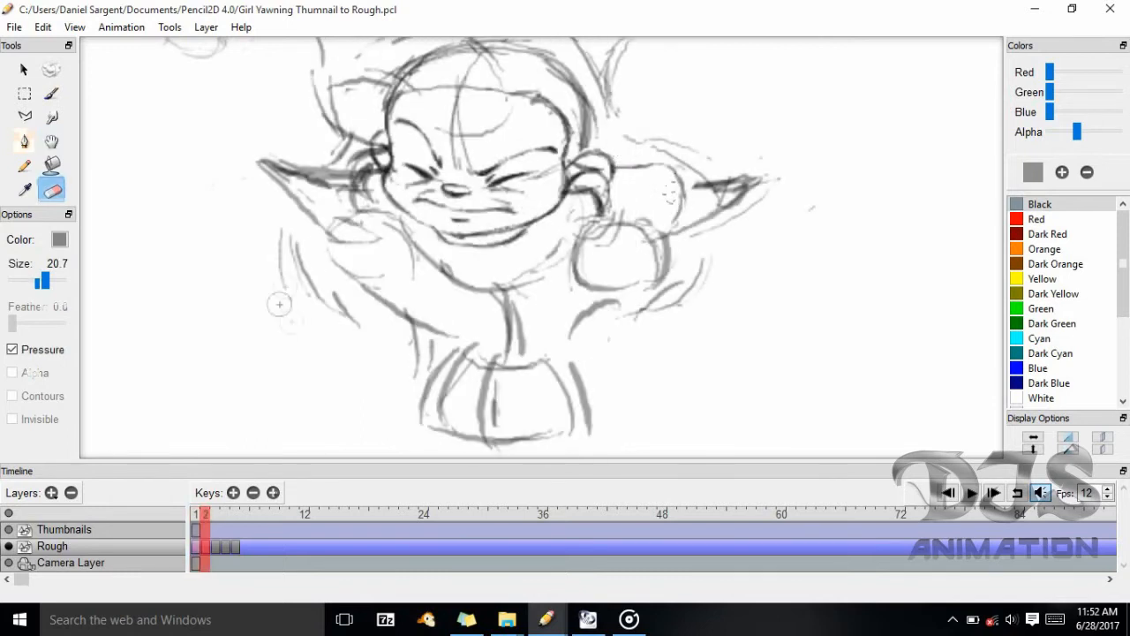
click(24, 141)
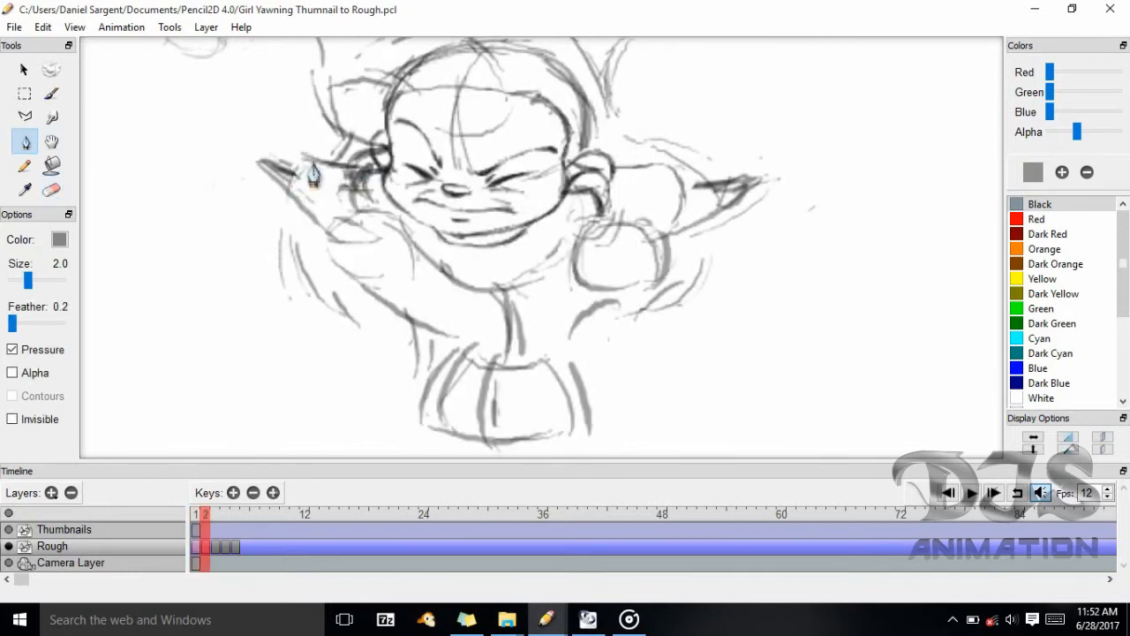
click(50, 189)
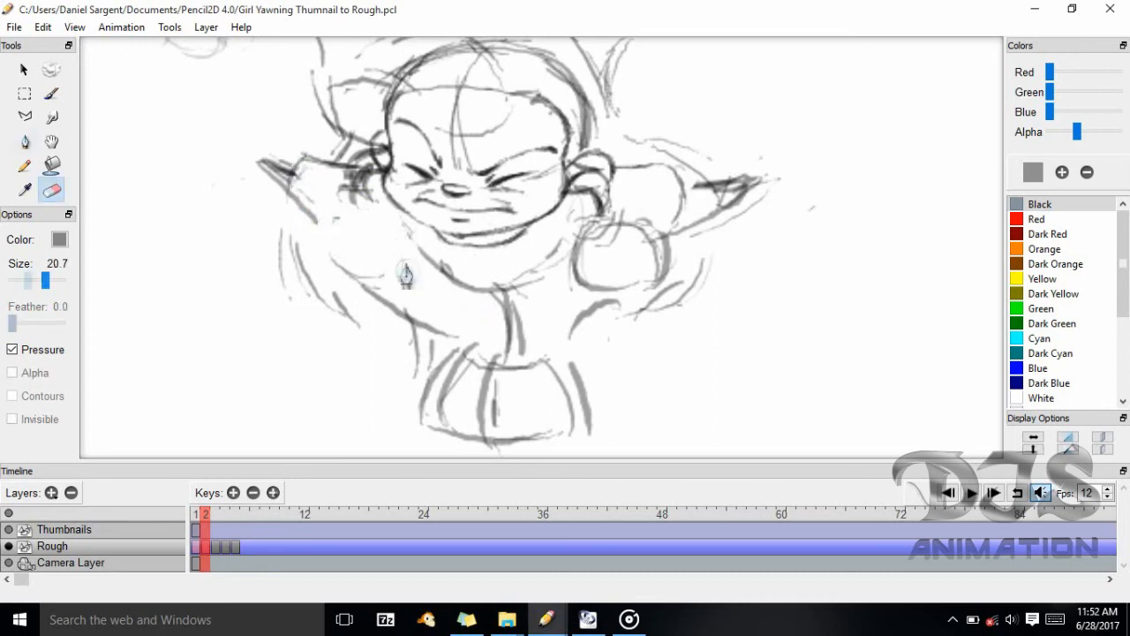
click(25, 141)
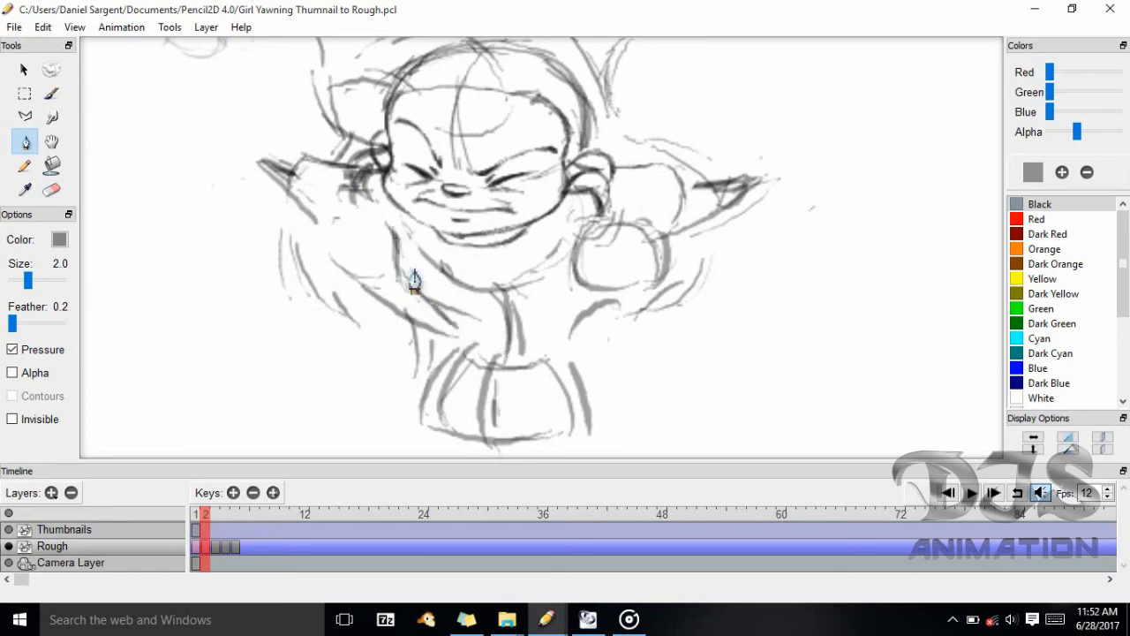
click(51, 189)
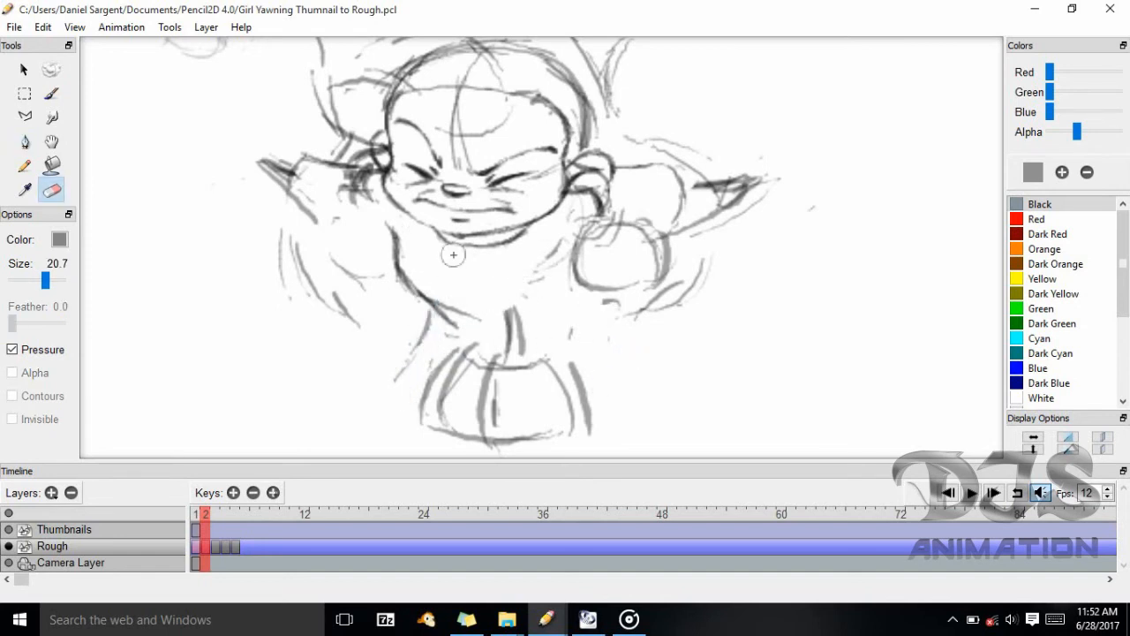
Erase the old right arm and draw a bent stretching arm with a mitten fist at her chest.
click(25, 141)
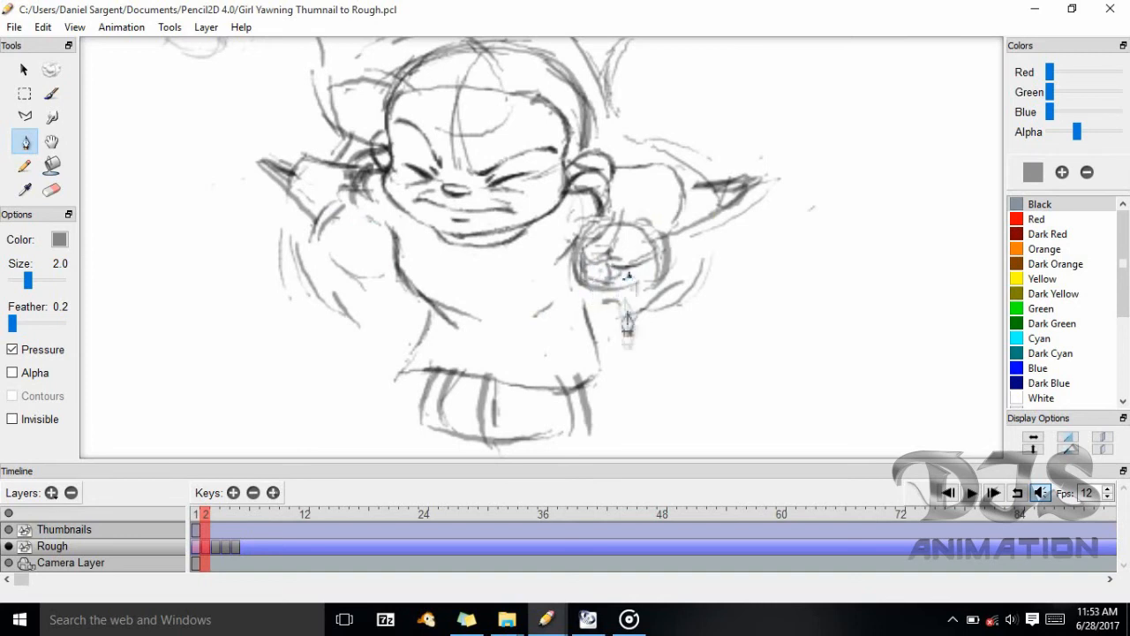
click(51, 189)
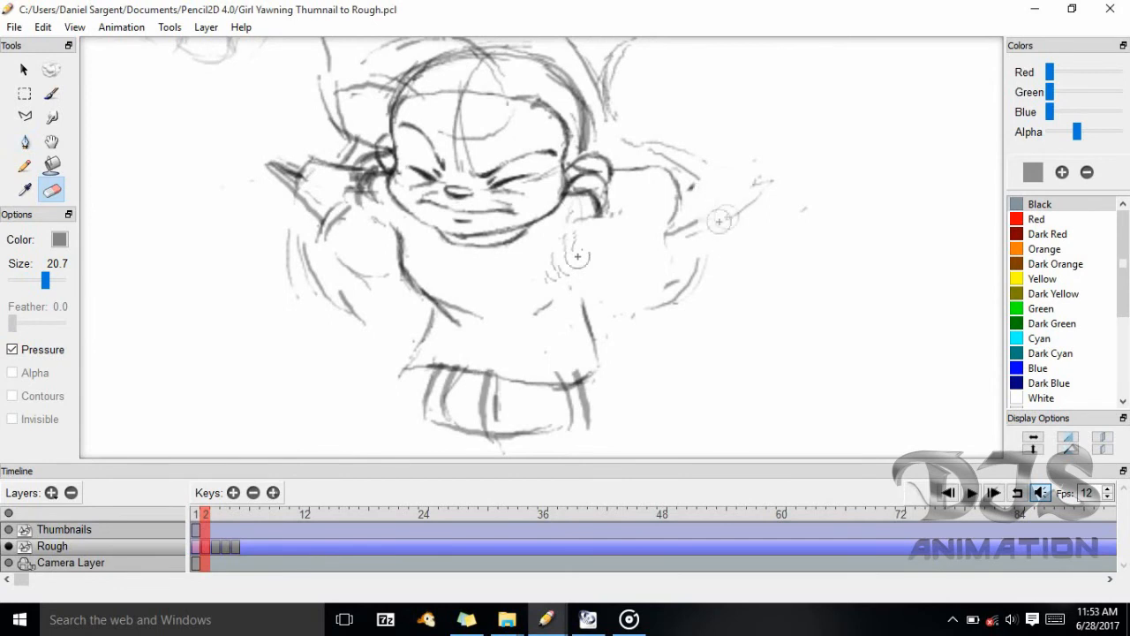
click(24, 141)
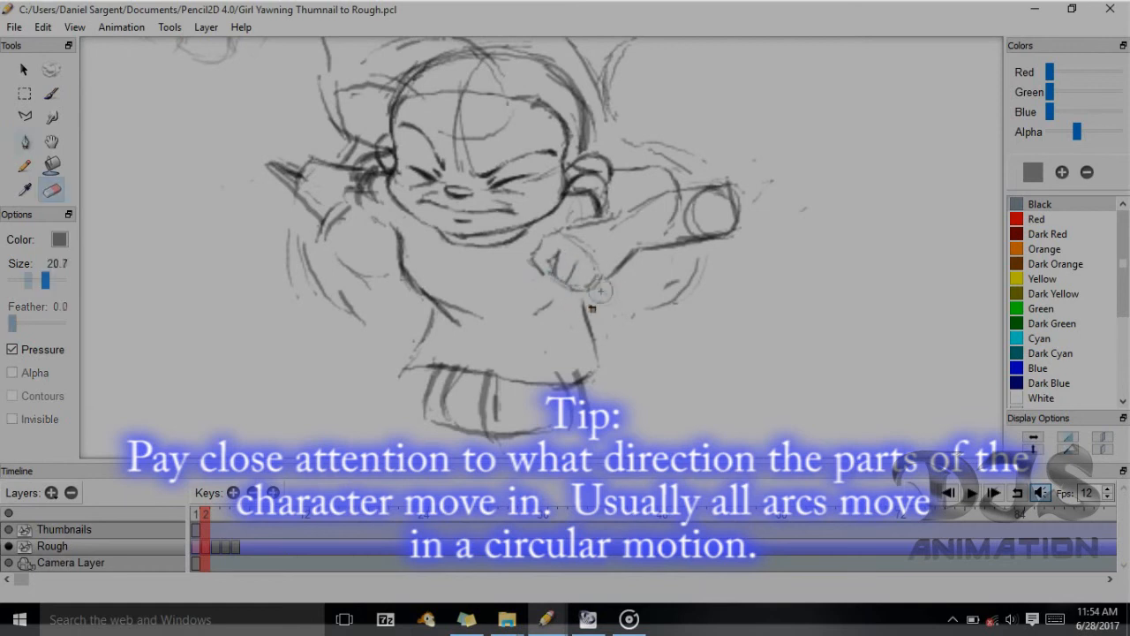
click(25, 141)
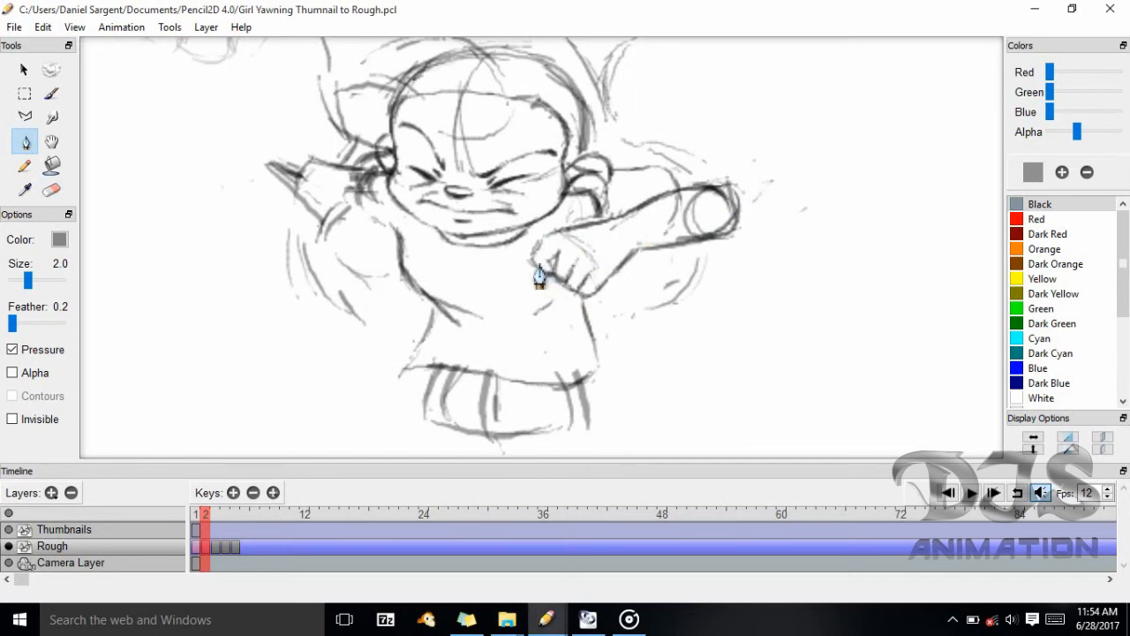
click(52, 189)
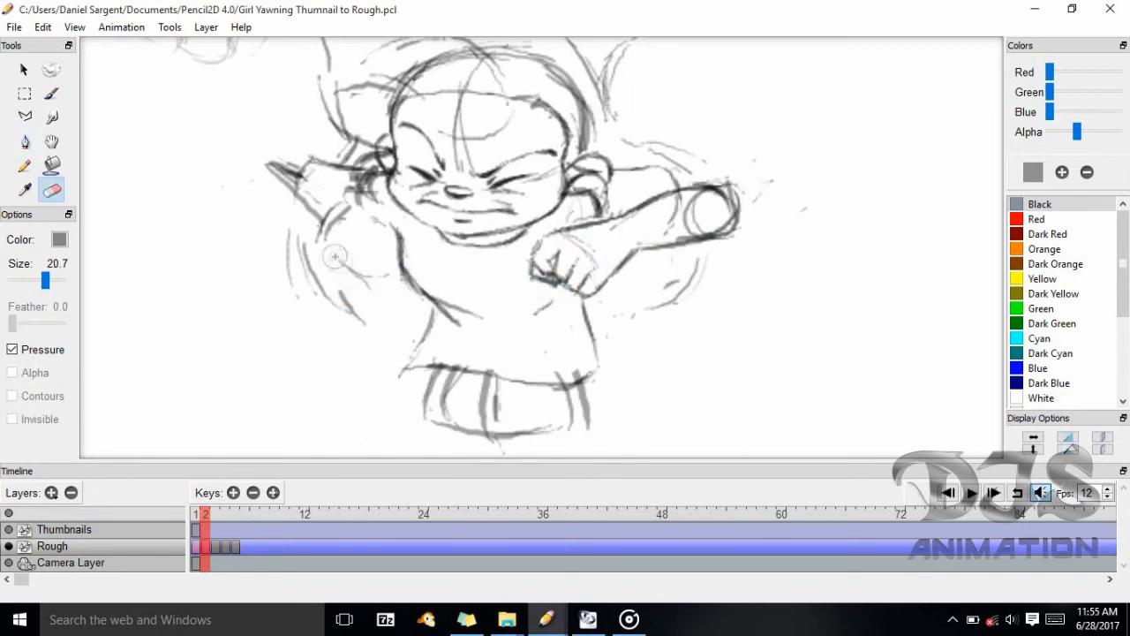
click(25, 142)
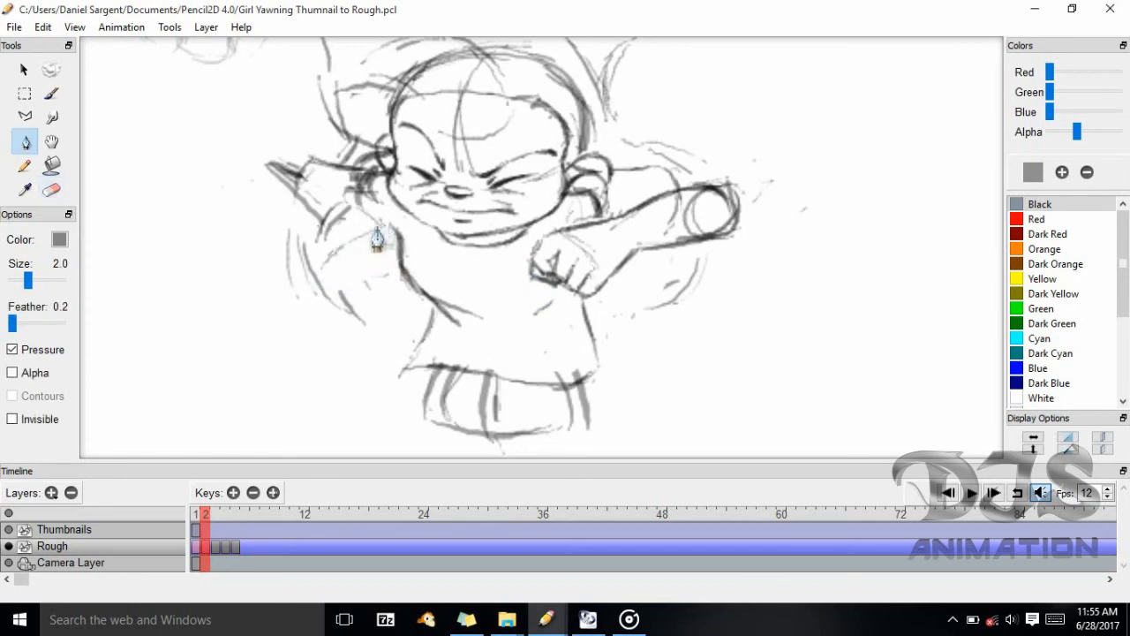
mouse_move(406, 274)
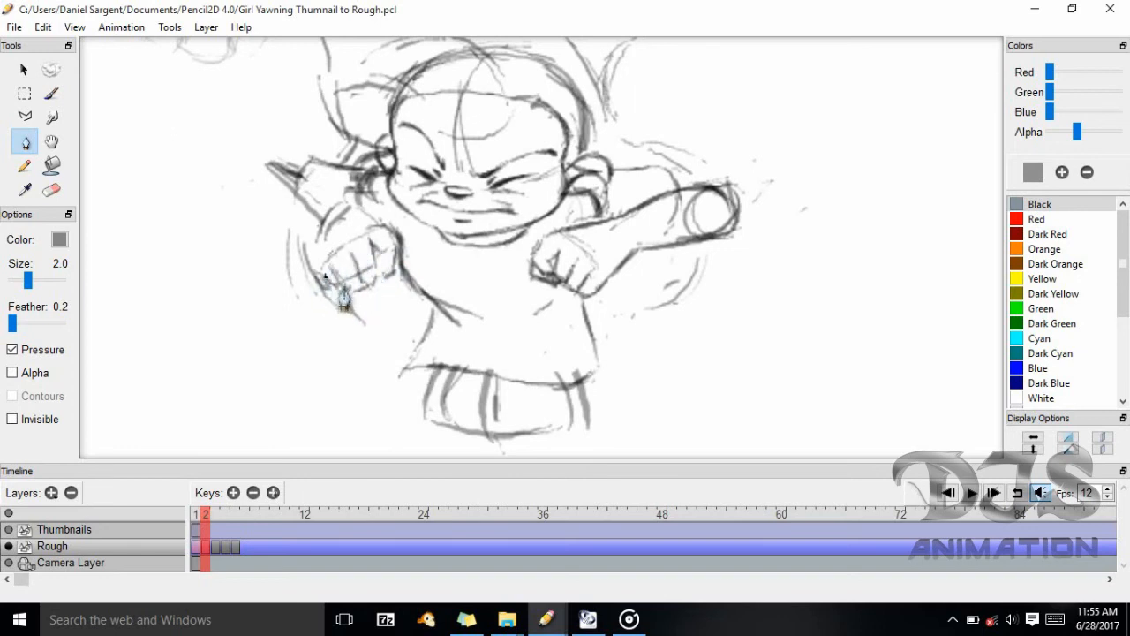
Redraw both frame 2 arms bending outward into clenched mitten fists, erasing stray rough lines.
click(51, 189)
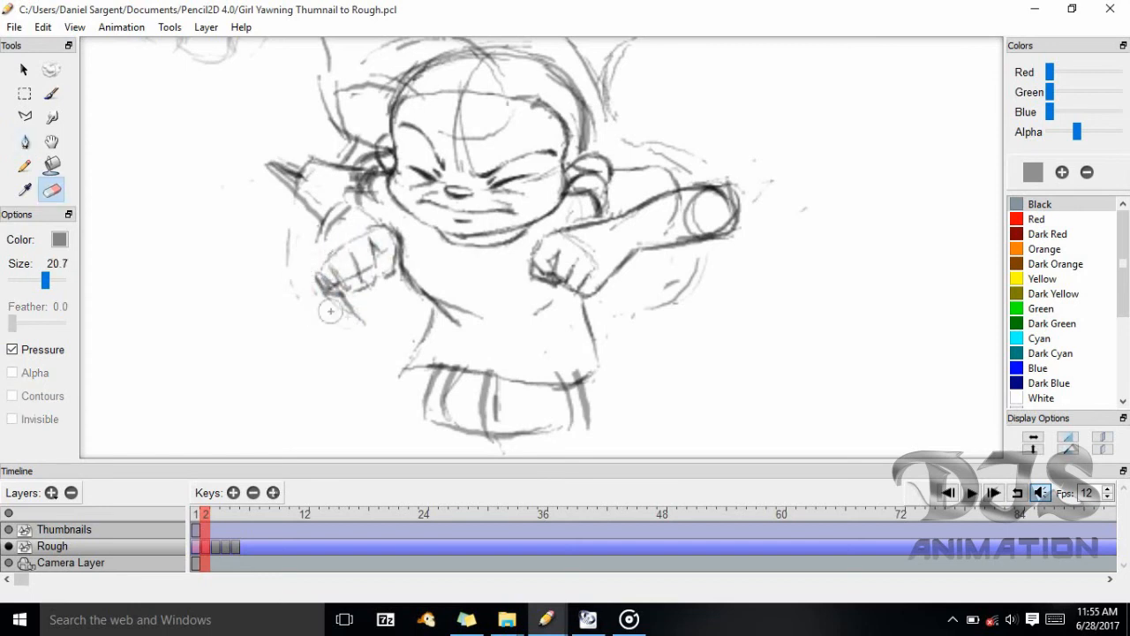
click(25, 142)
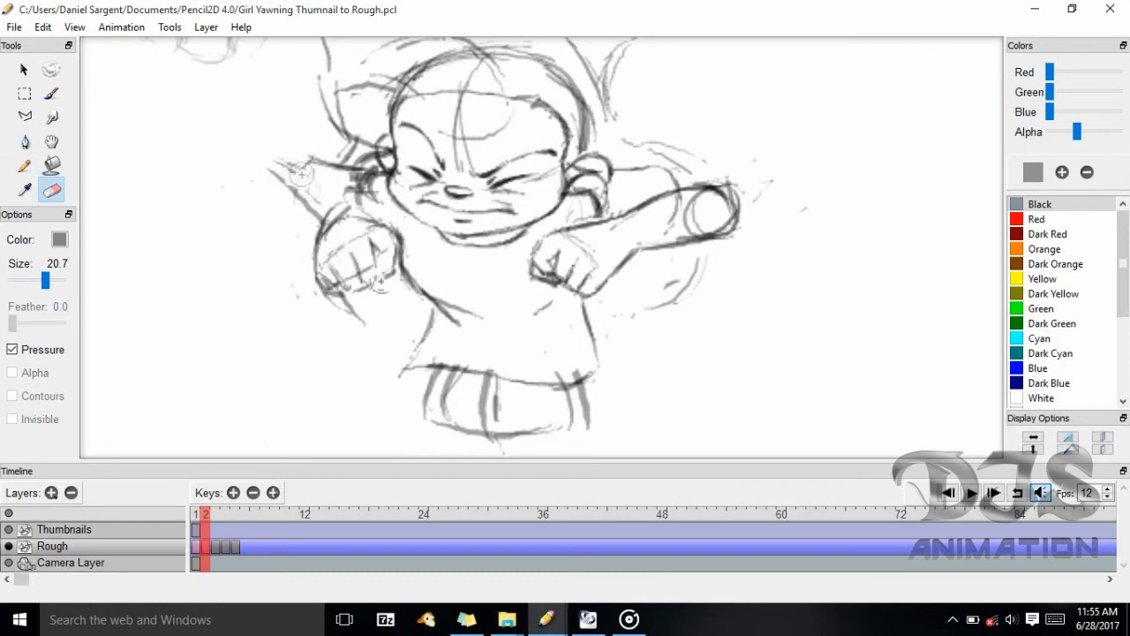
click(25, 141)
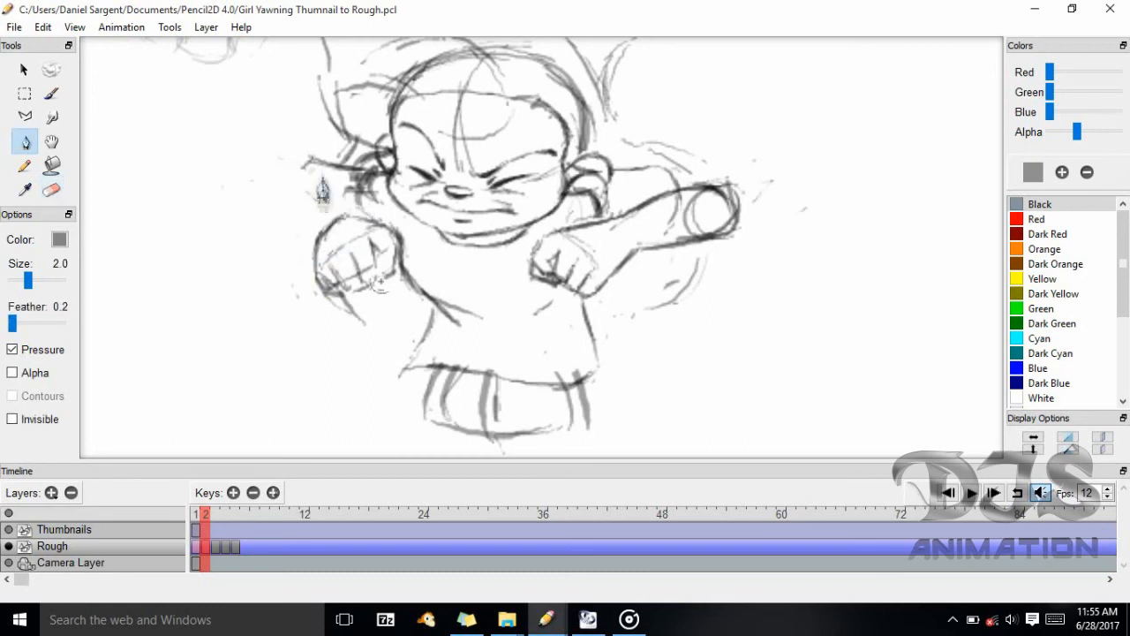
mouse_move(265, 185)
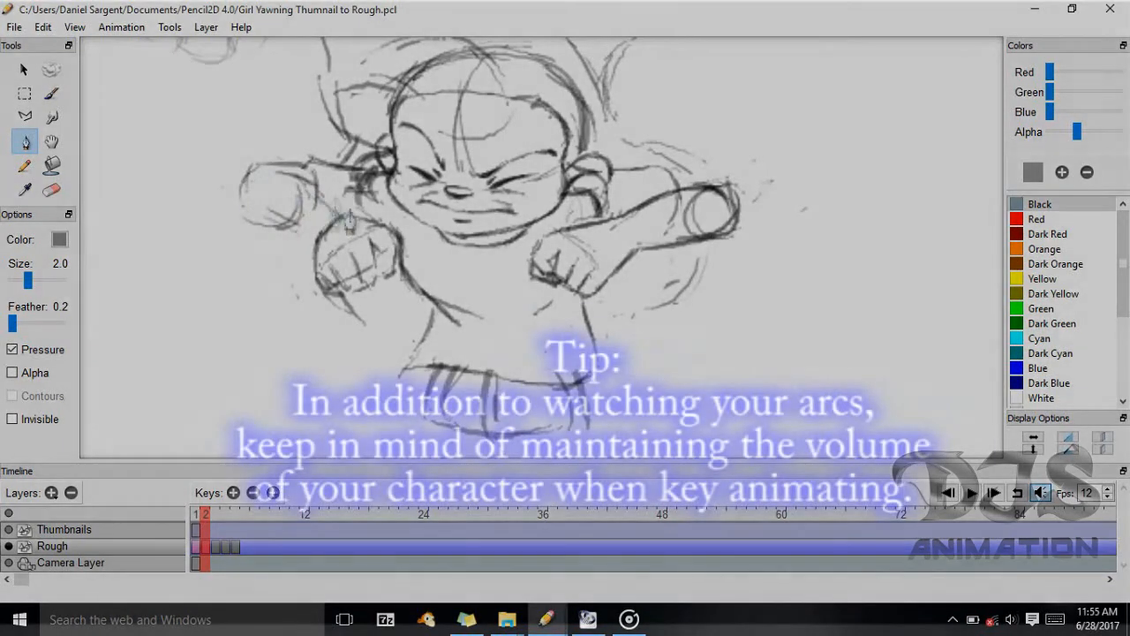
click(51, 189)
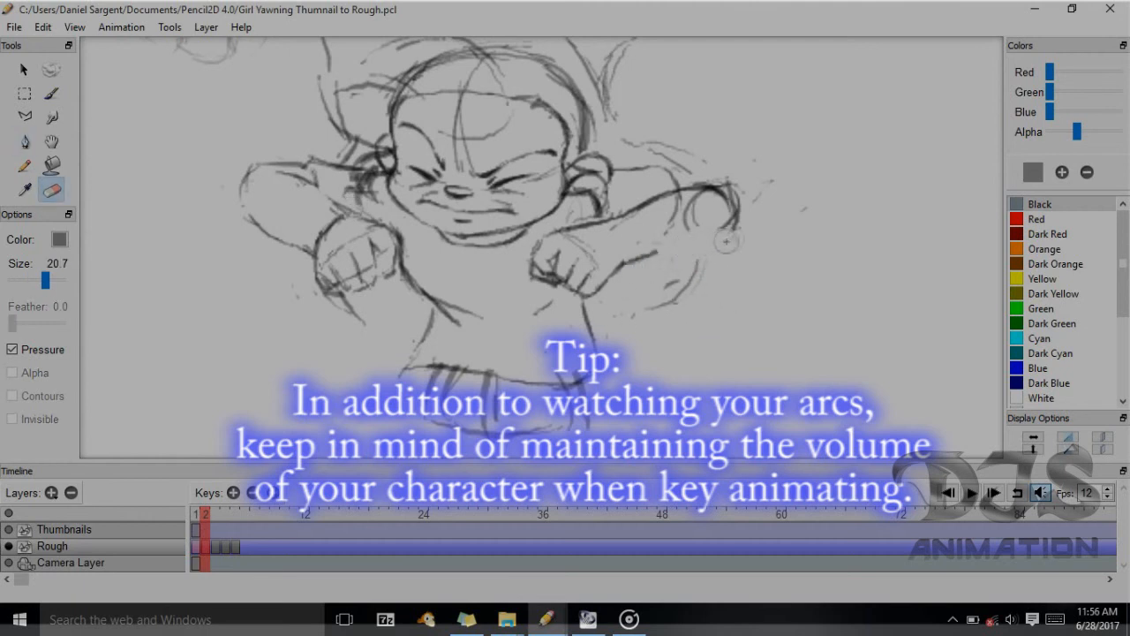
click(25, 141)
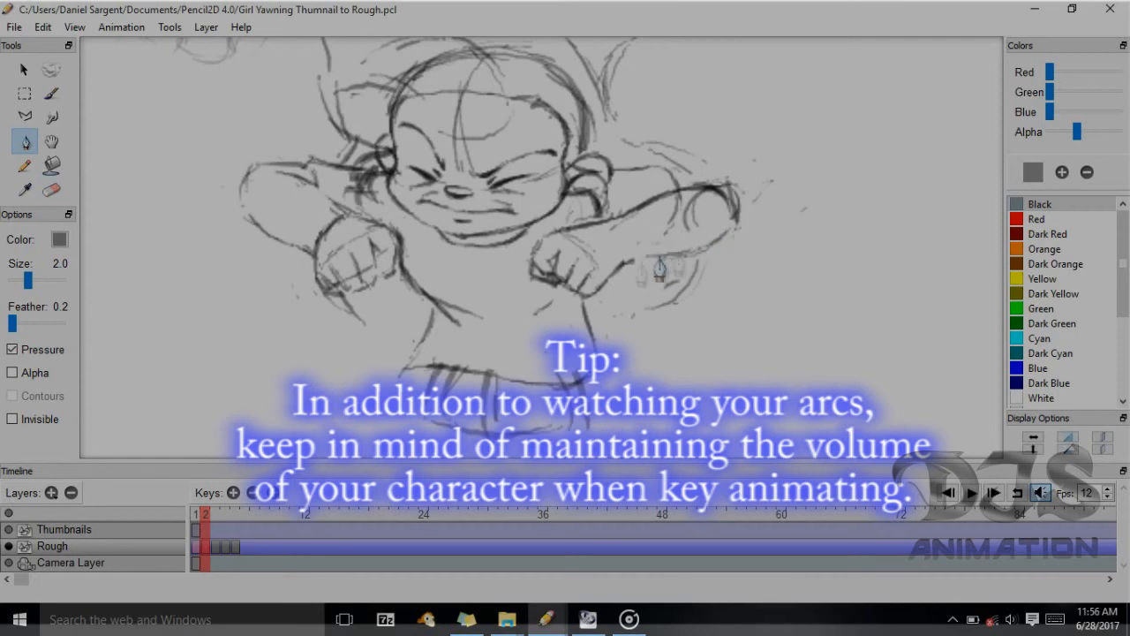
click(51, 189)
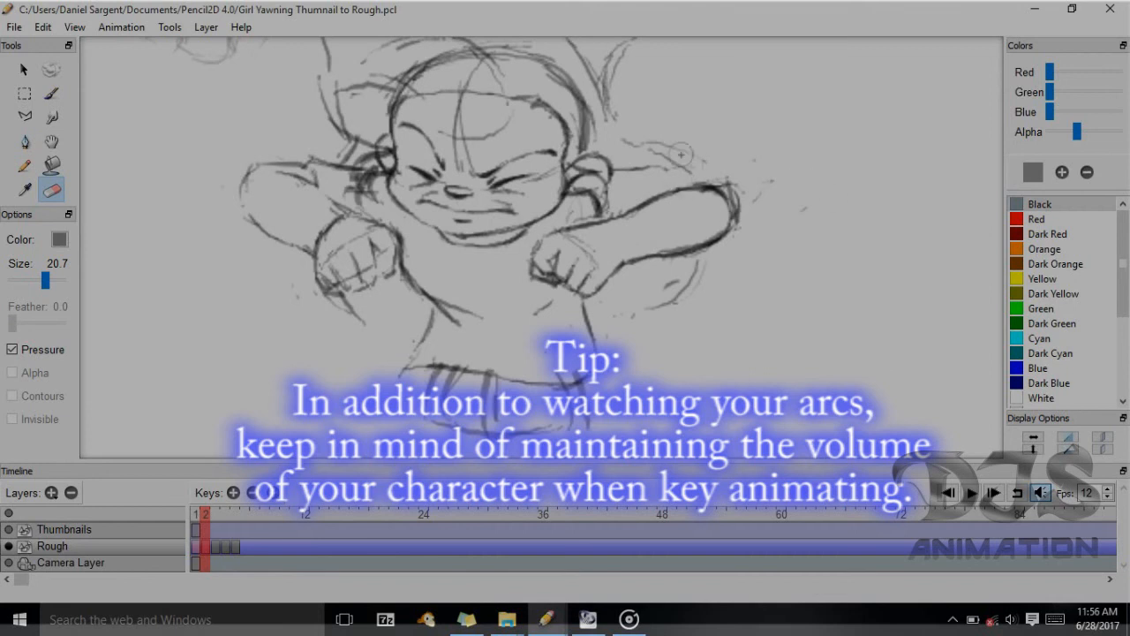
click(25, 141)
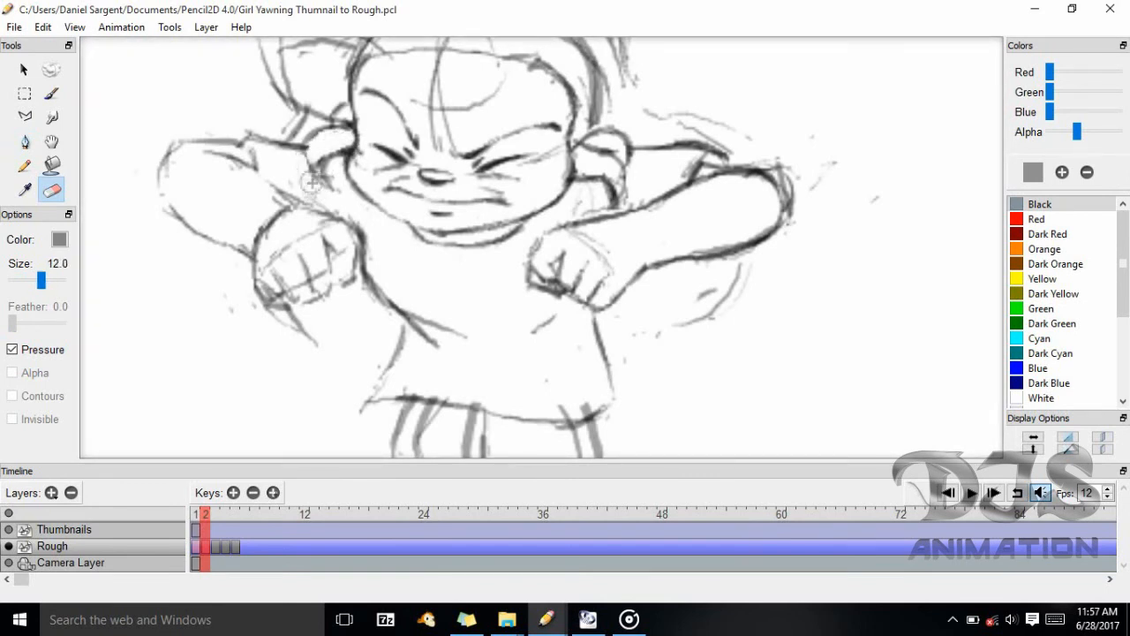
Tidy the bent arm outlines and redraw a cleaner shirt hem and legs on frame 2.
click(25, 141)
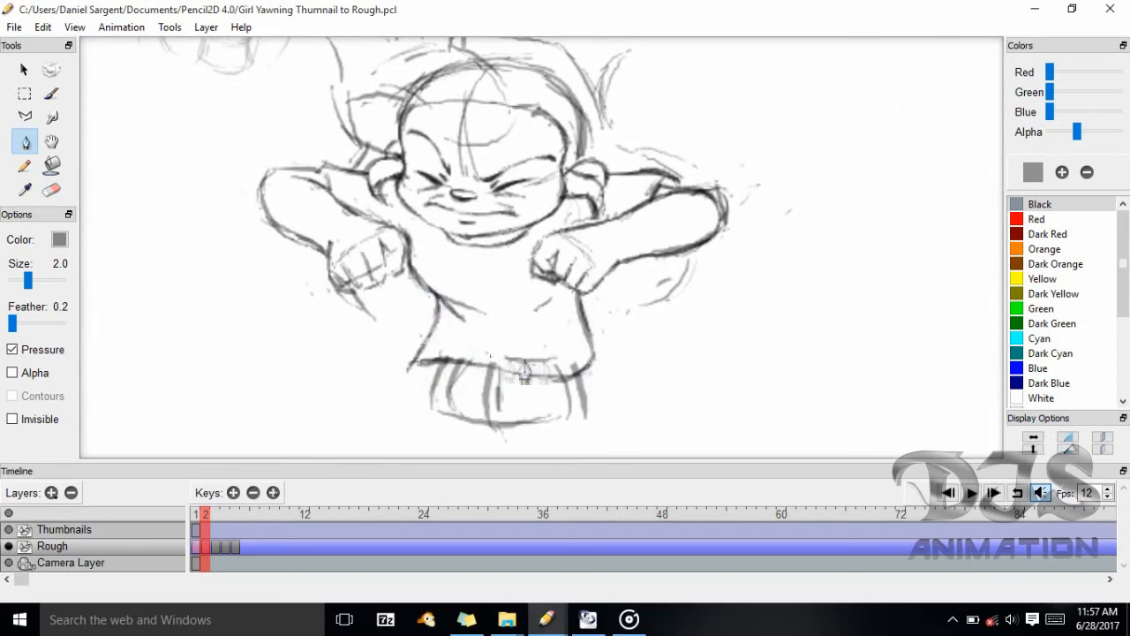
click(51, 189)
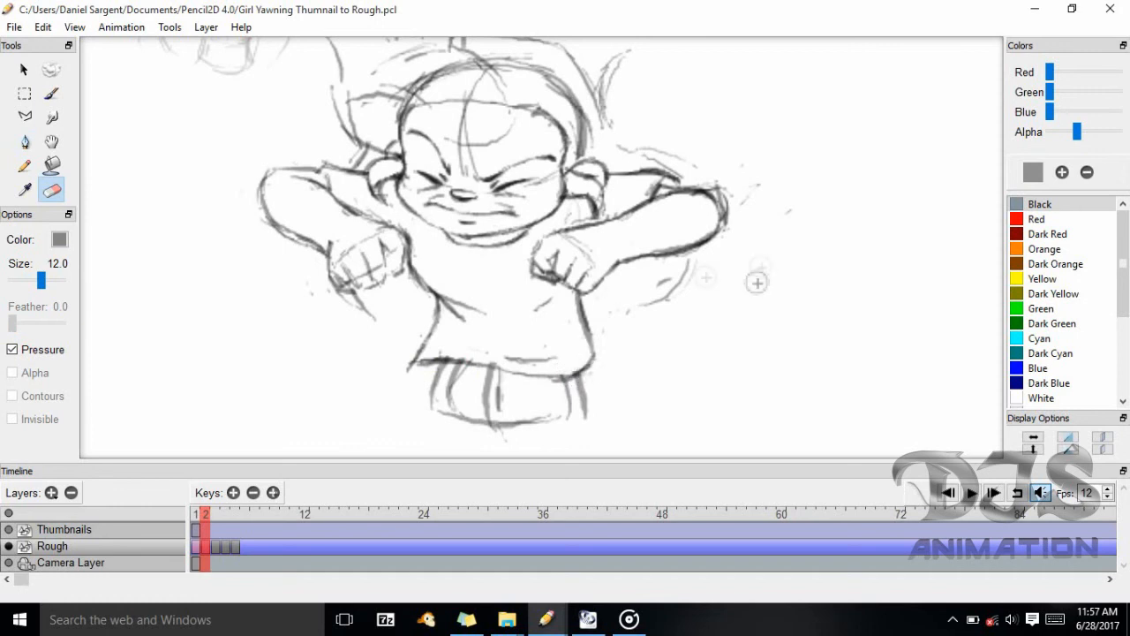
click(25, 141)
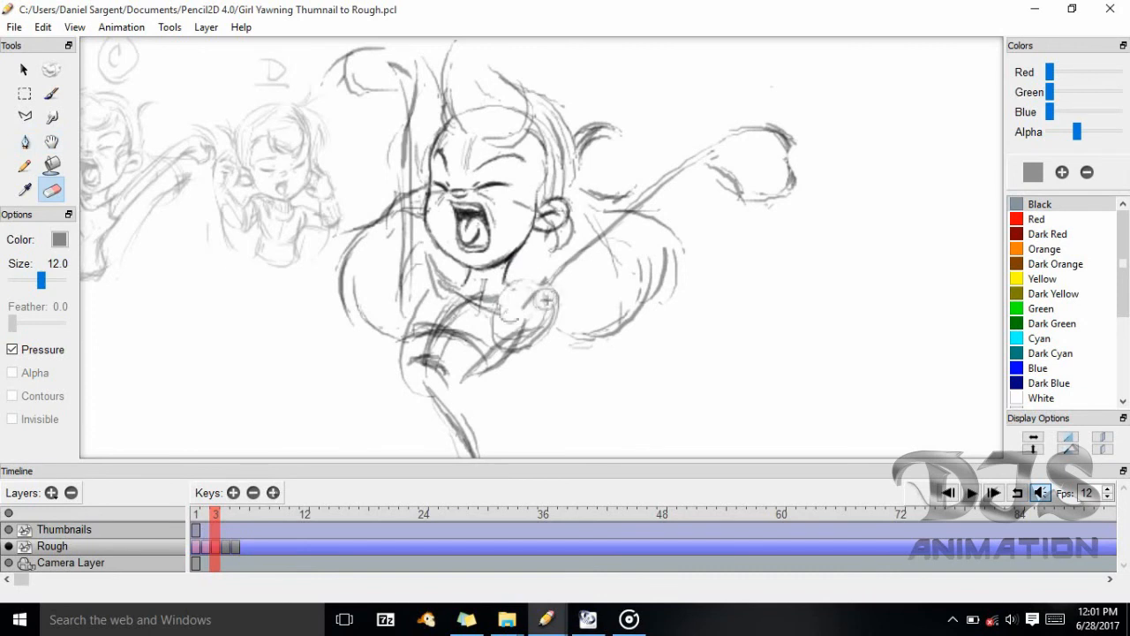
Refine frame 3's open-mouthed yawn, then sketch the standing T-shirt girl on frame 5.
click(25, 141)
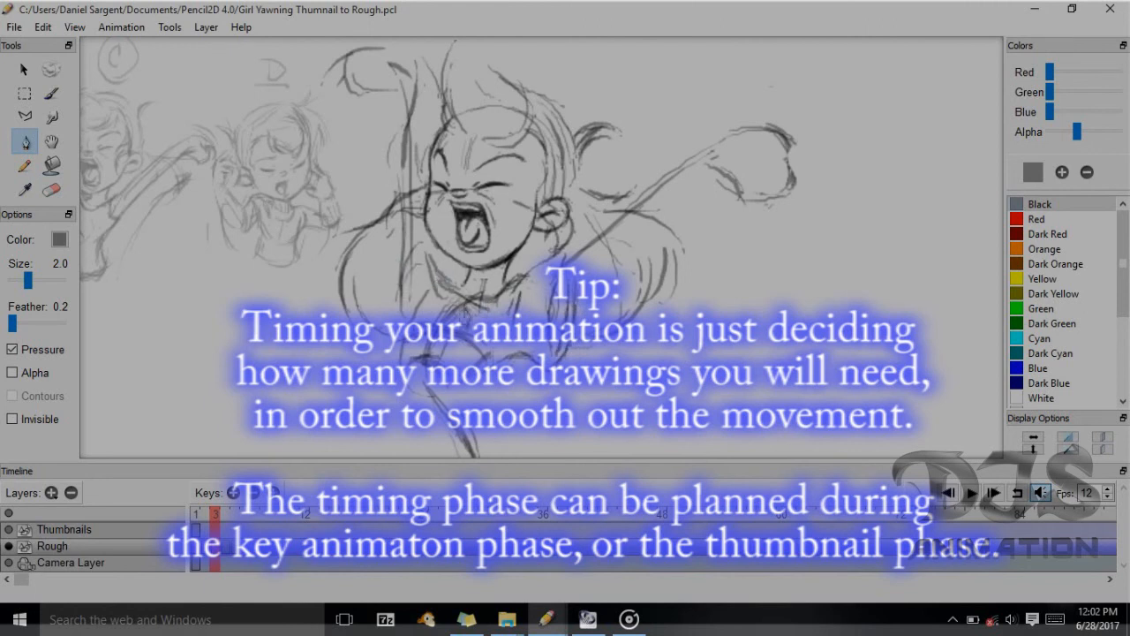
click(51, 189)
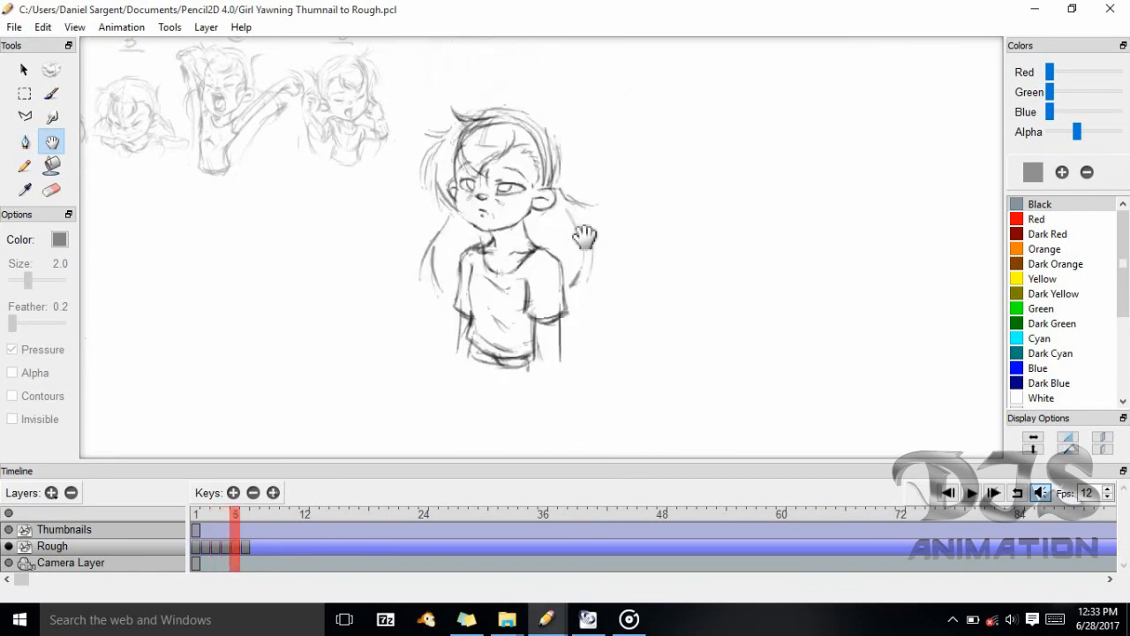
Draw bolder T-shirt collar, sleeve and hem lines on frame 5's standing girl.
click(204, 513)
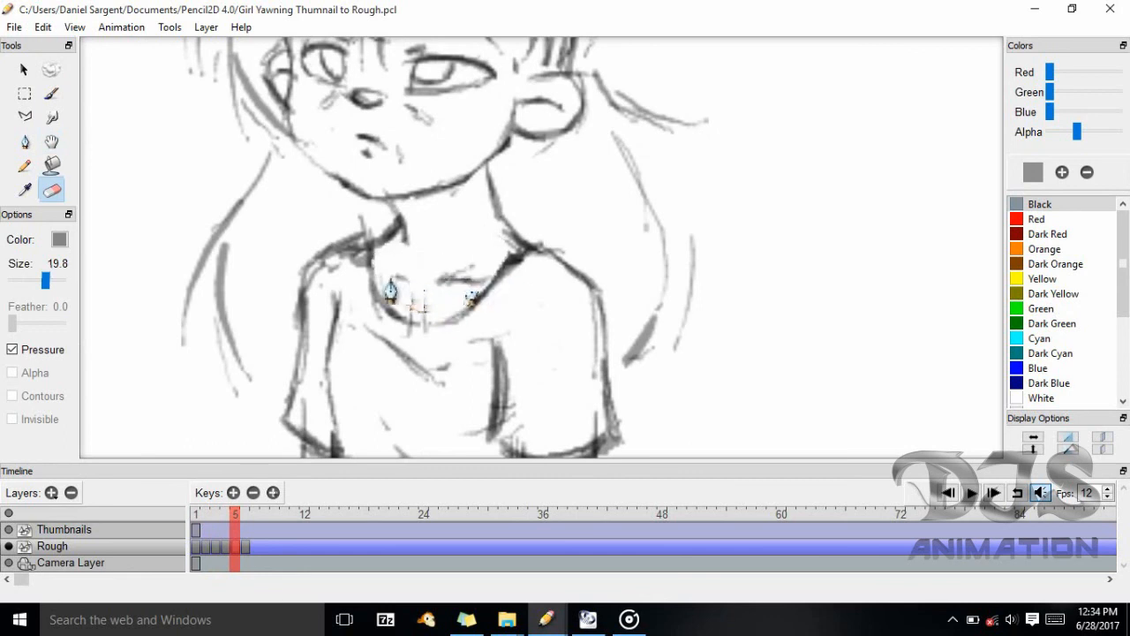
click(24, 141)
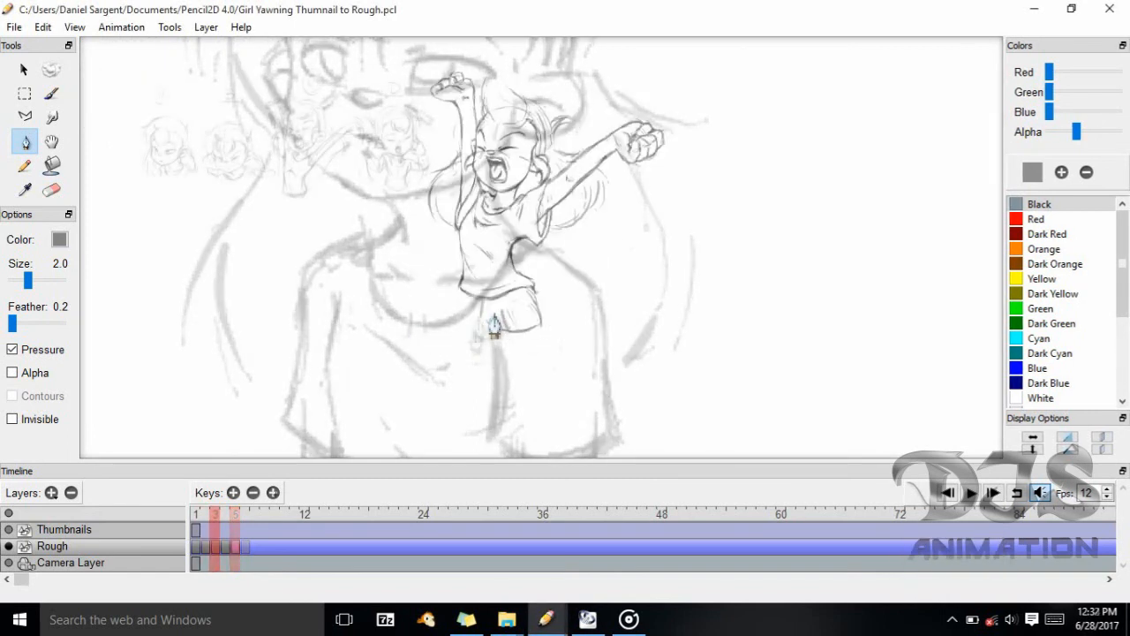
click(196, 513)
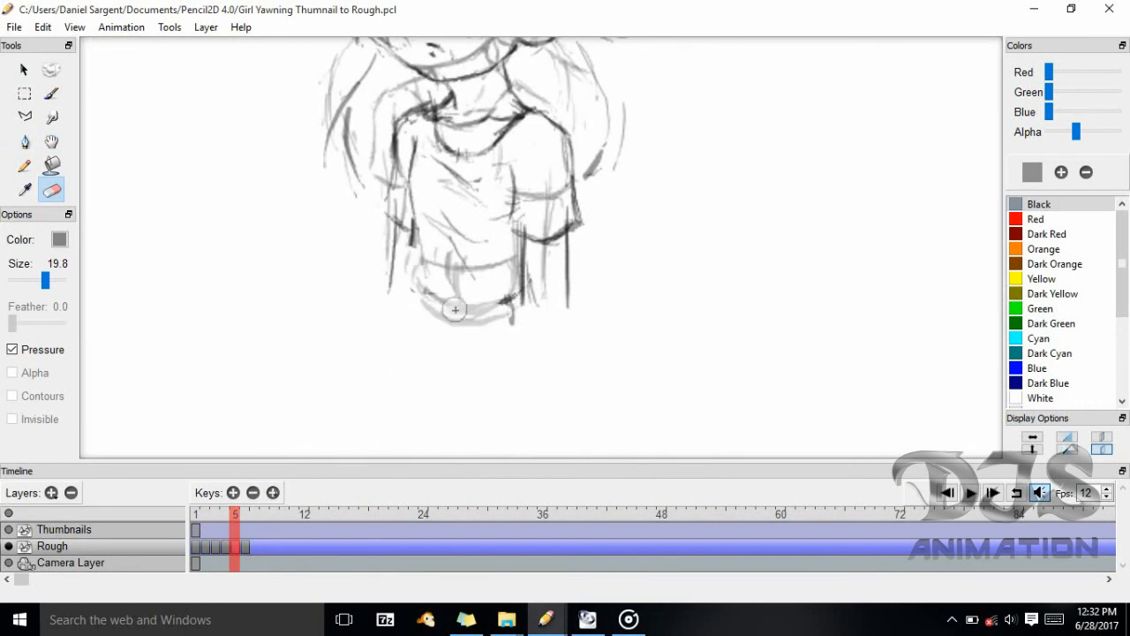
click(24, 143)
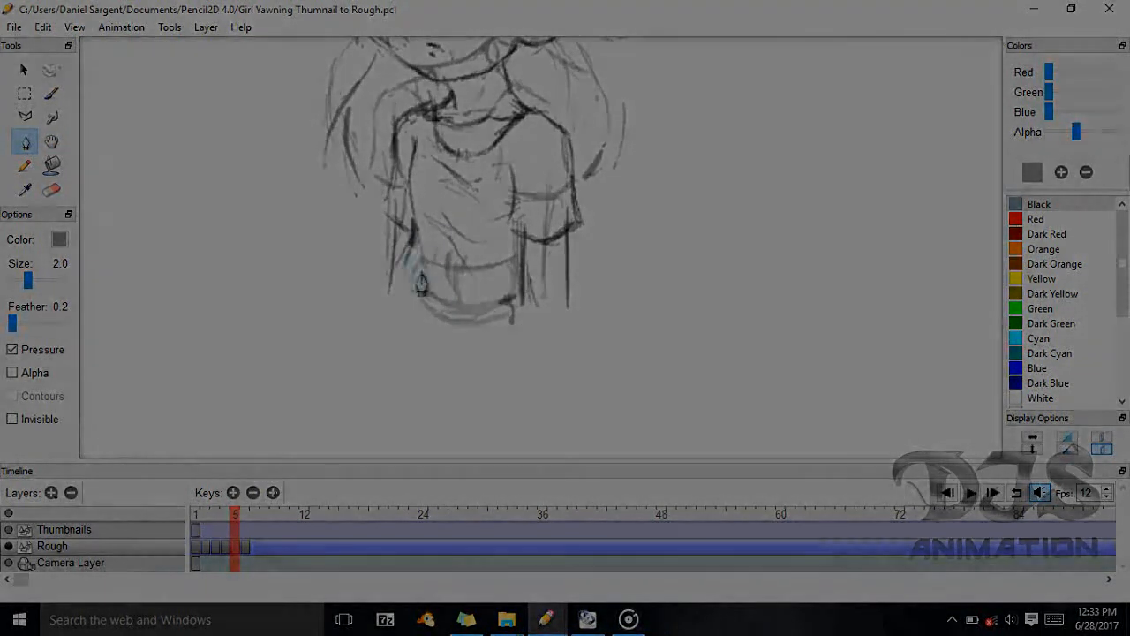